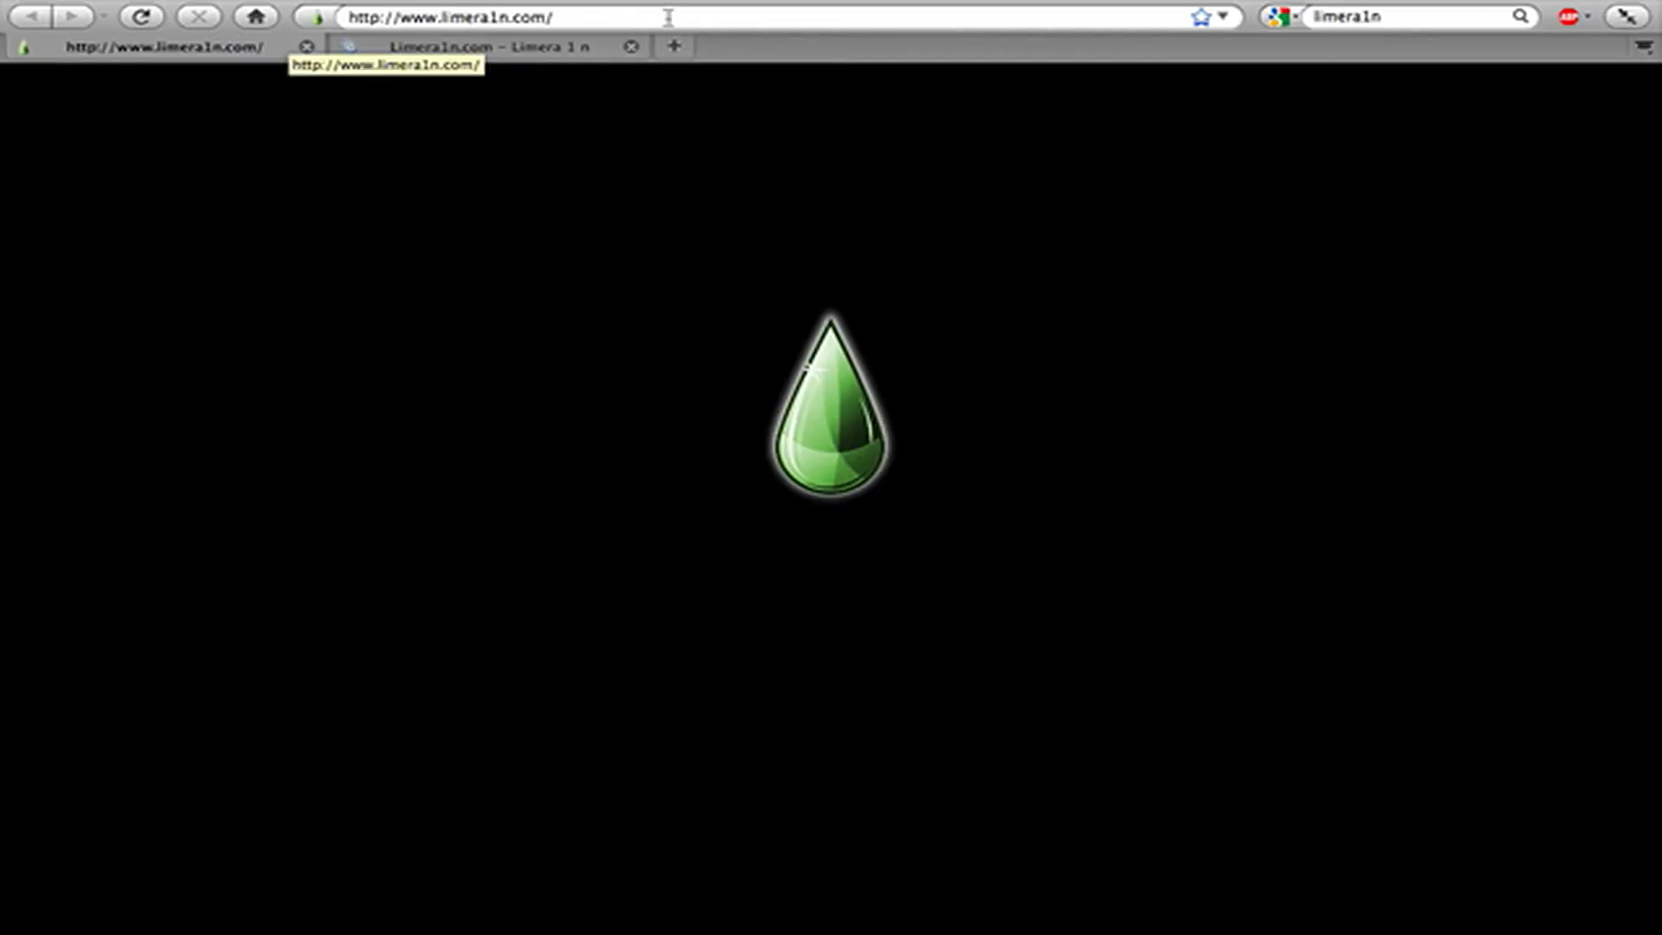
- Switch from the blackra1n tab back to the limera1n.com teaser page tab
{"action": "left_click", "coordinate": [674, 46]}
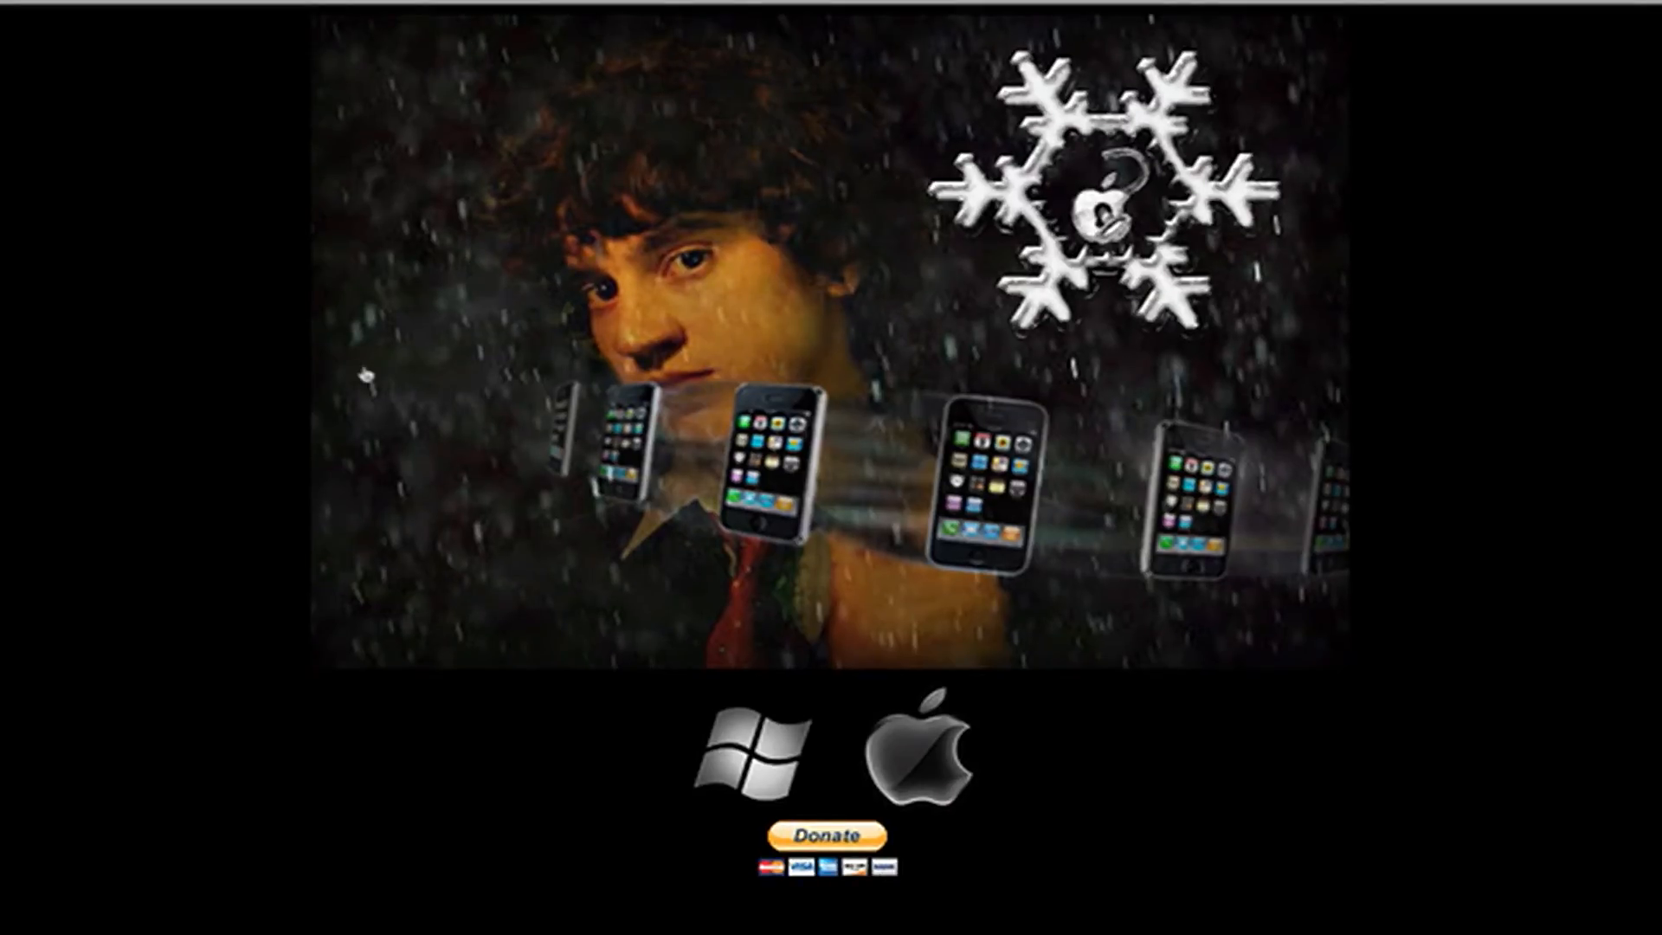
{"action": "mouse_move", "coordinate": [783, 539]}
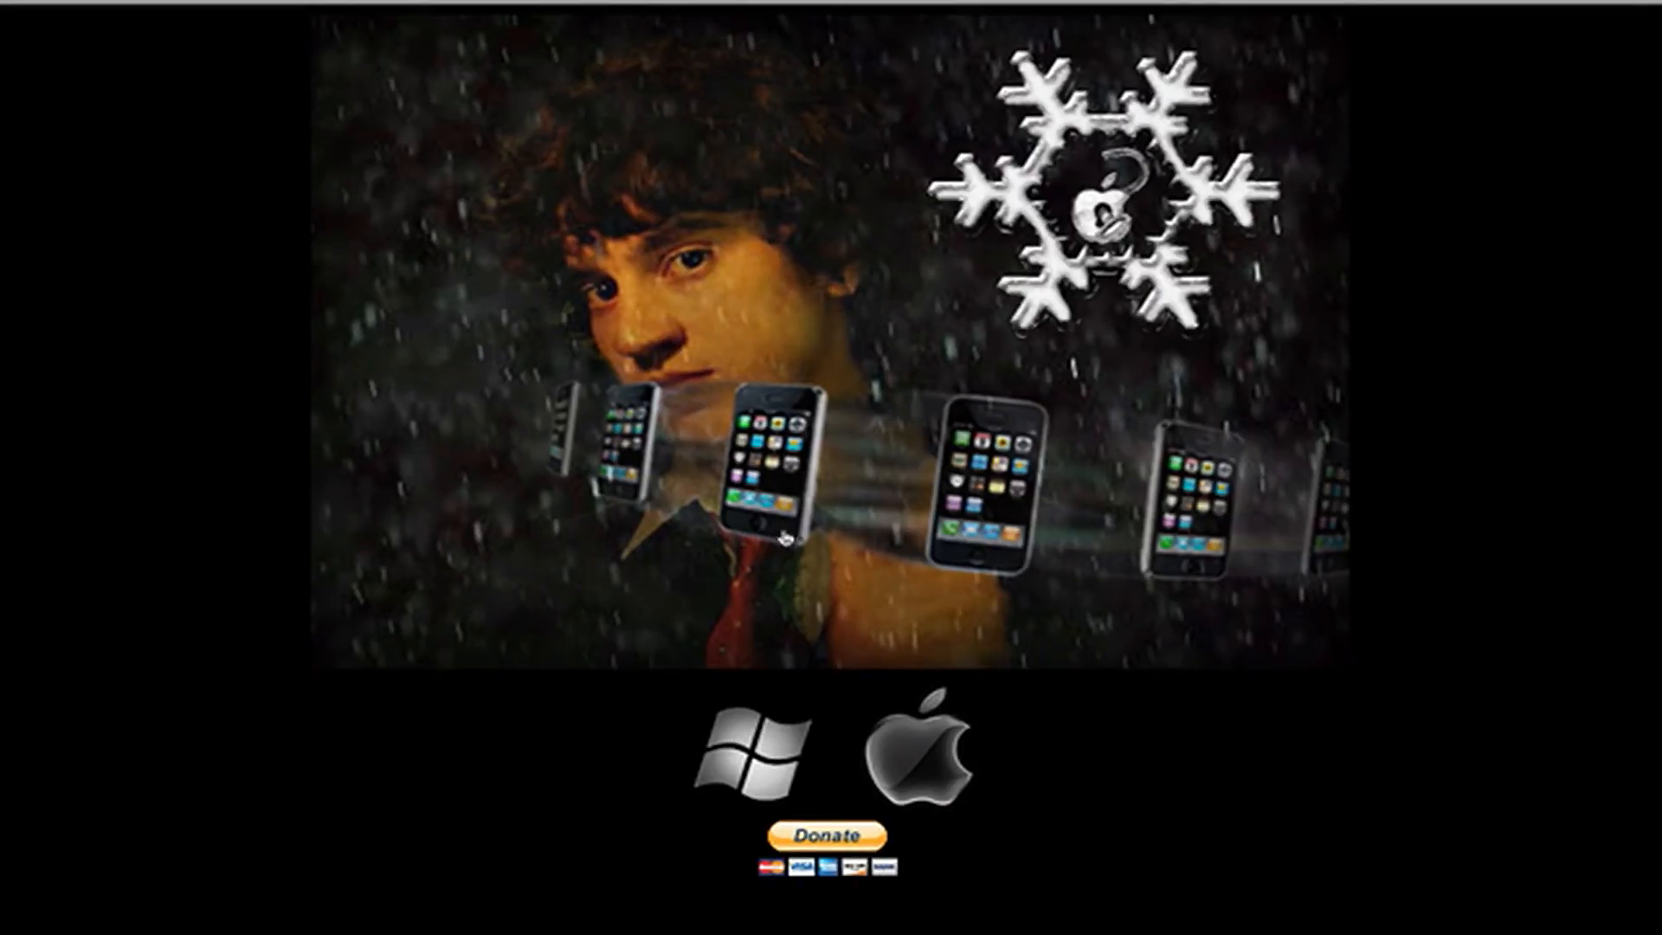
{"action": "mouse_move", "coordinate": [753, 742]}
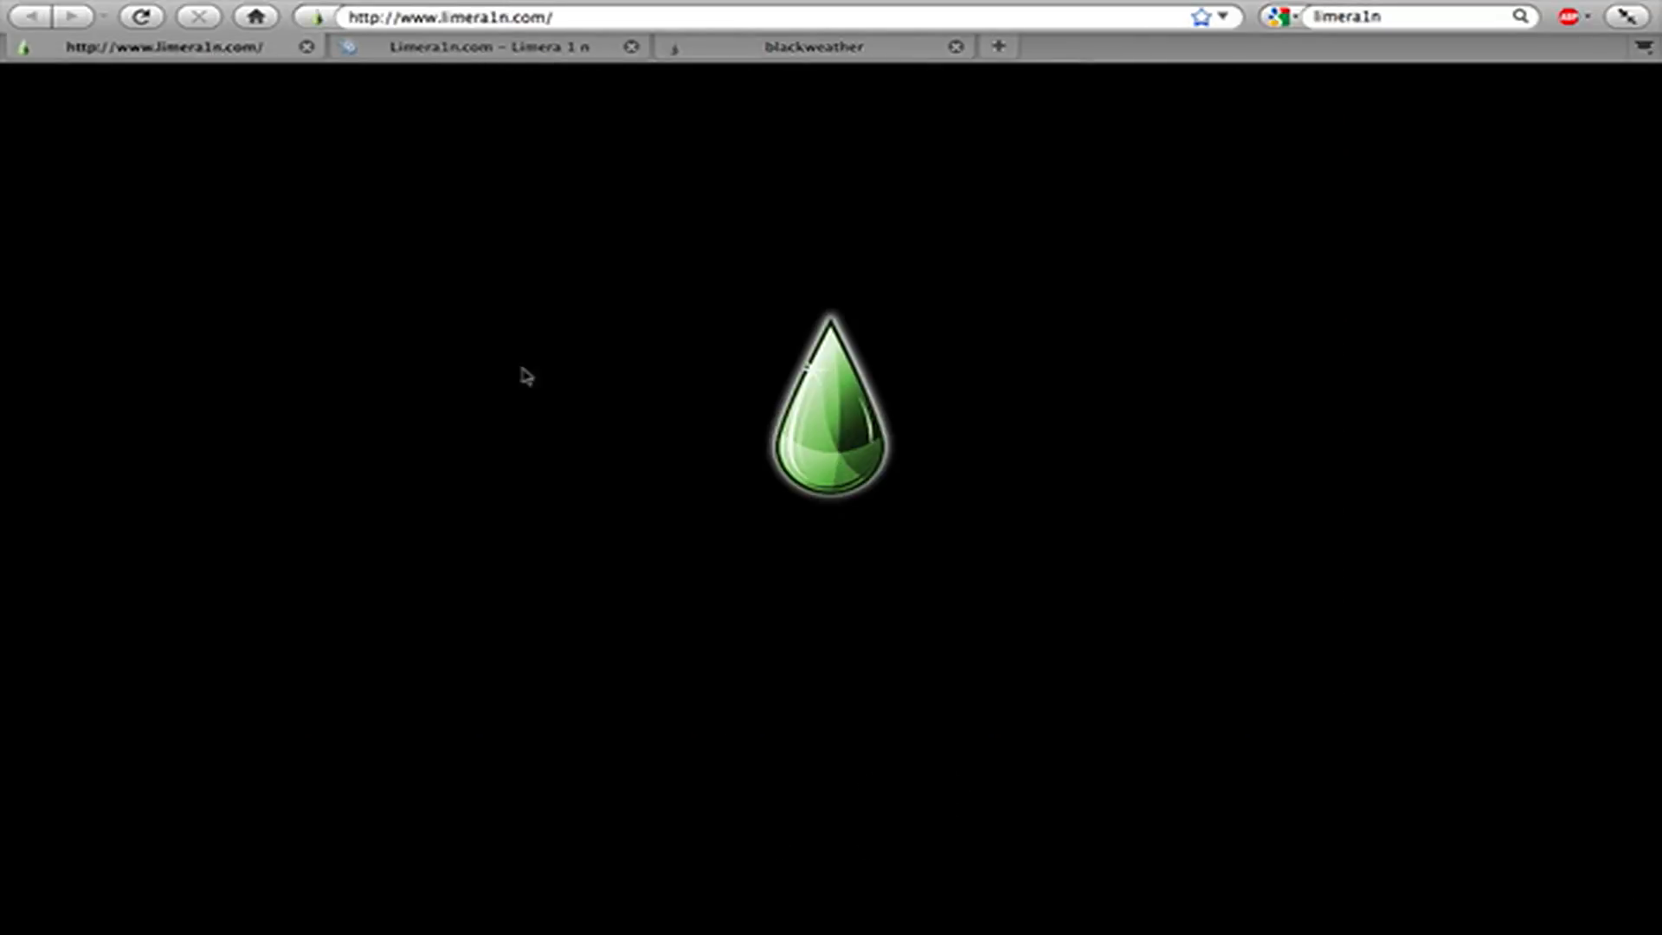
{"action": "left_click", "coordinate": [482, 47]}
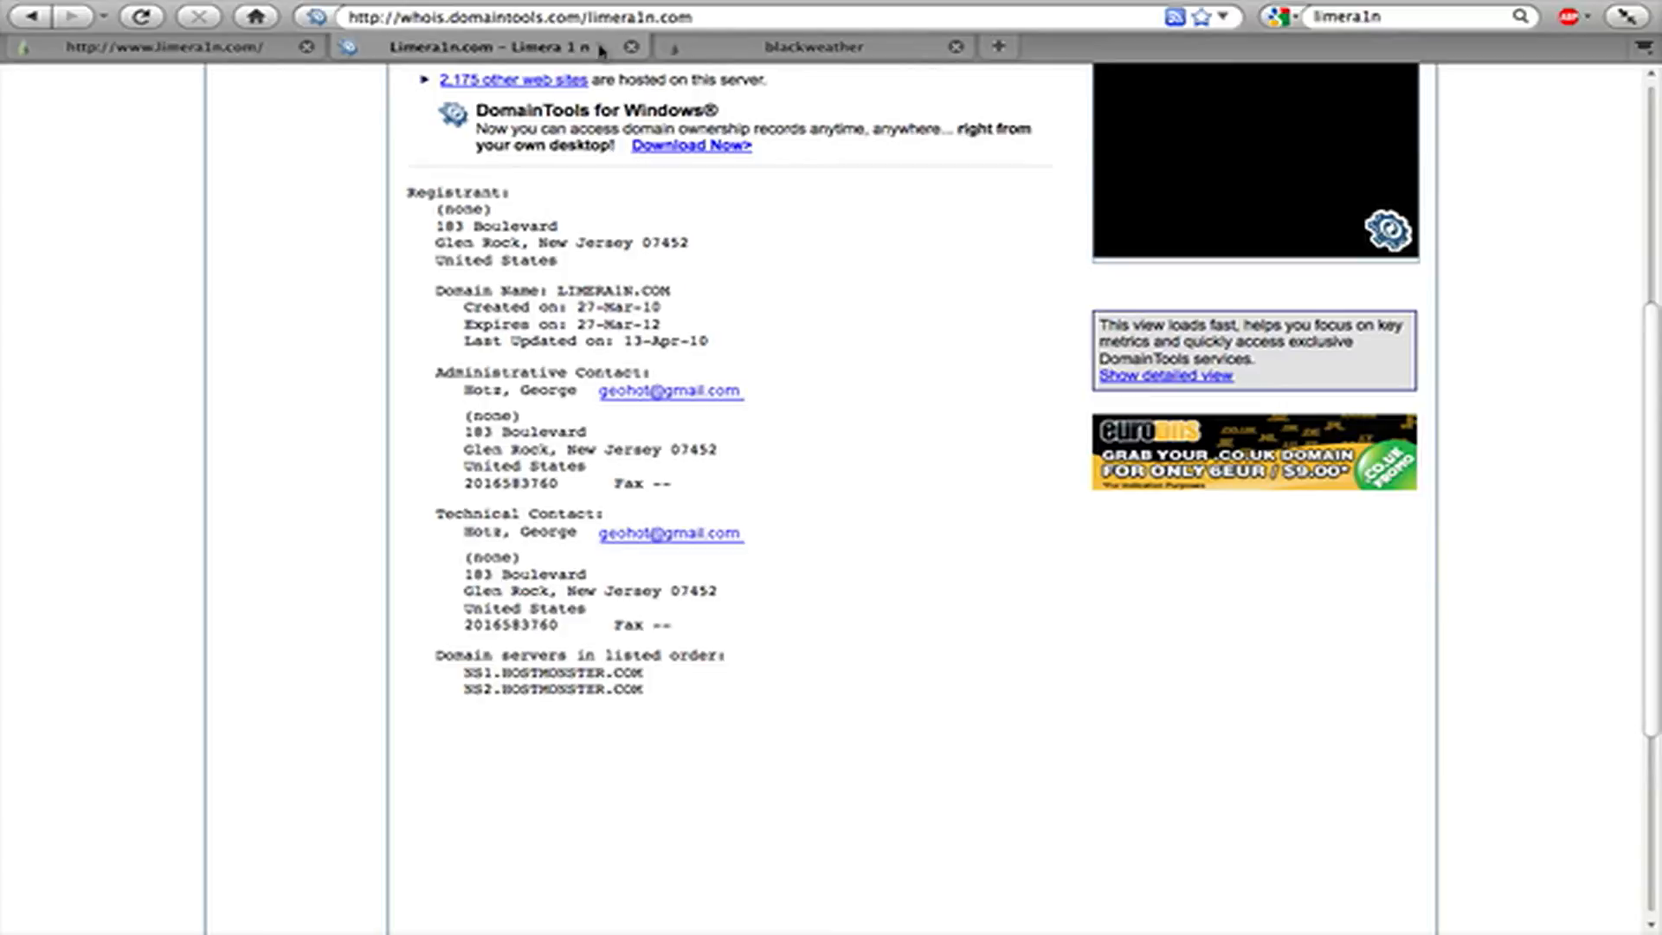
{"action": "scroll", "scroll_direction": "up", "scroll_amount": 3}
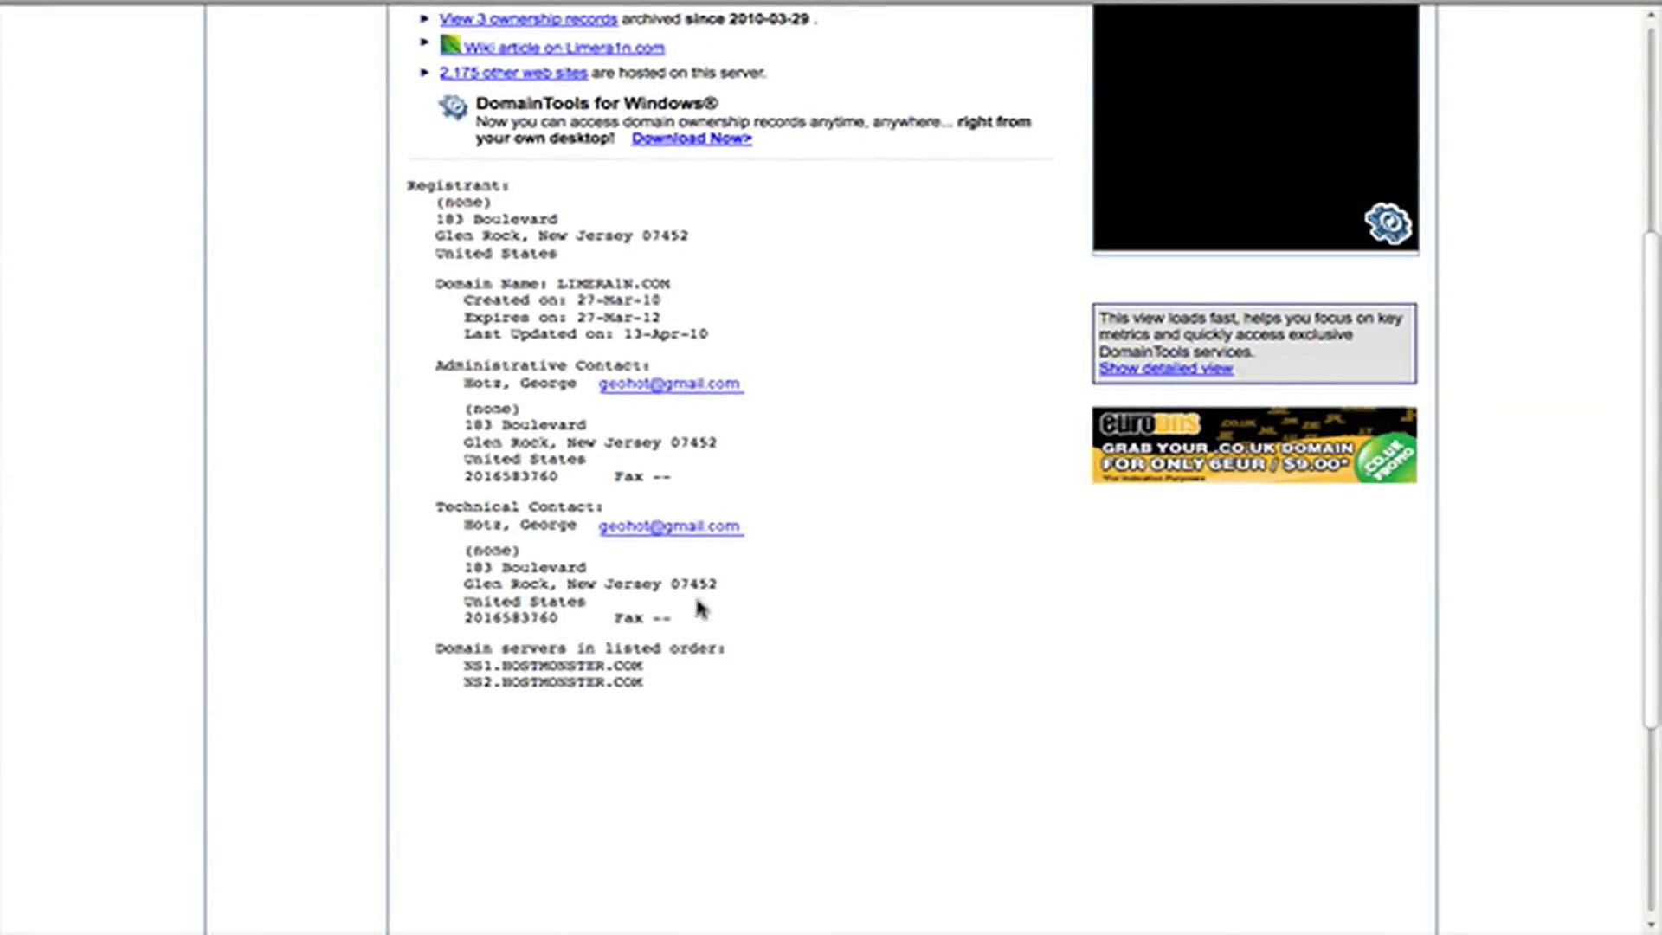
{"action": "mouse_move", "coordinate": [530, 395]}
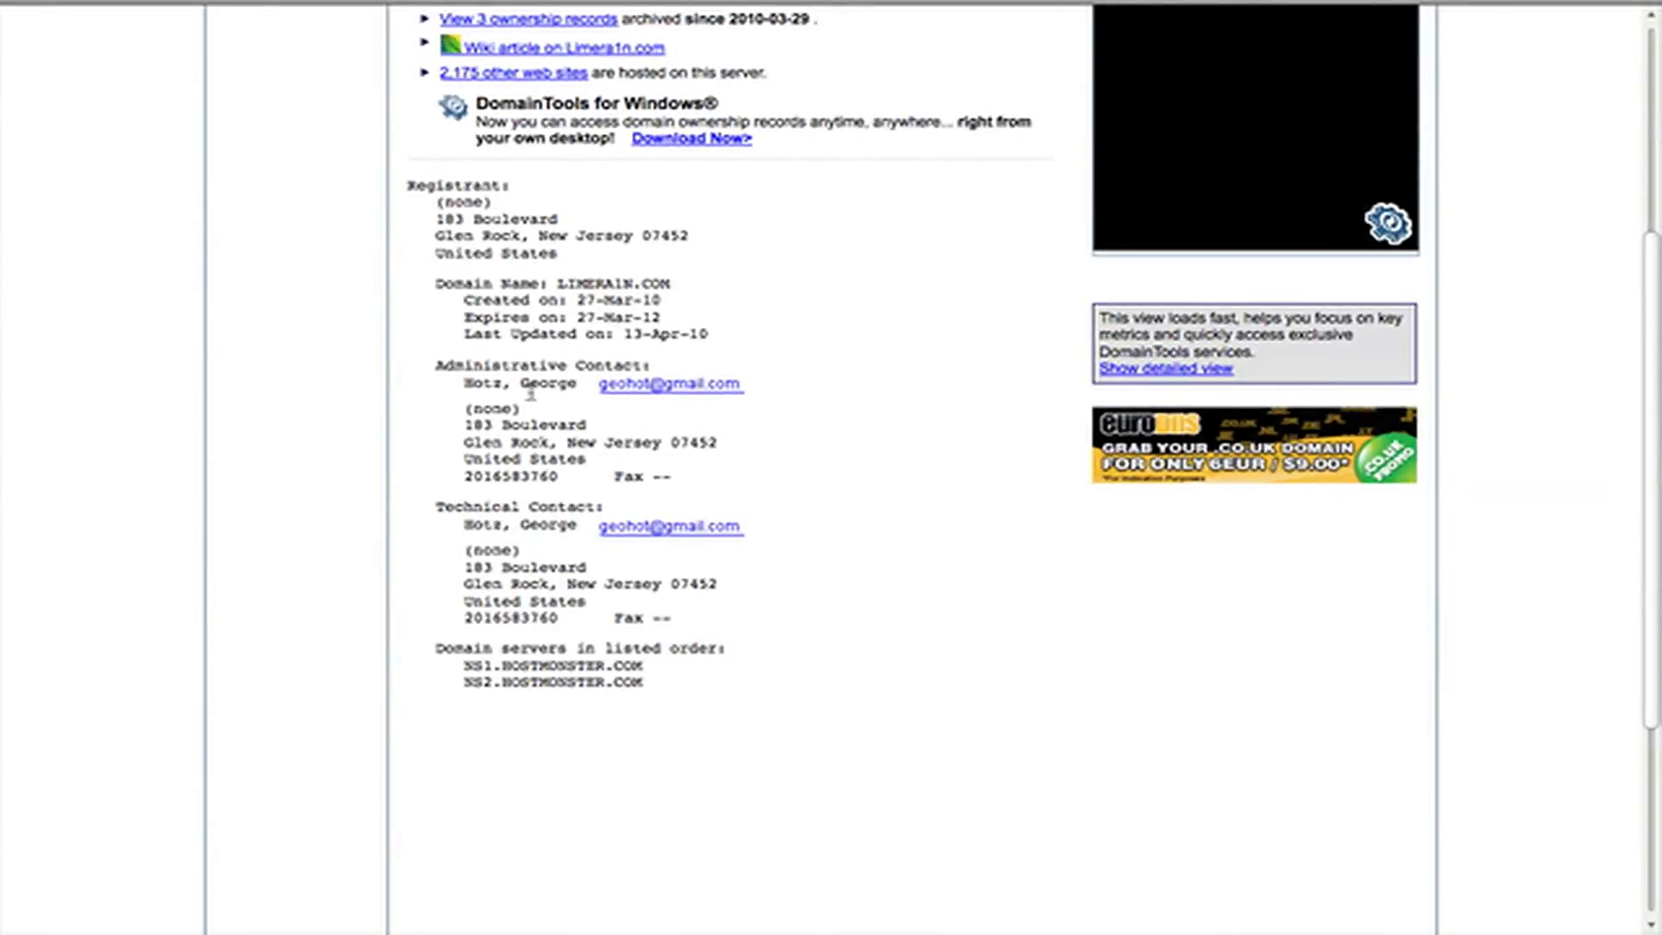
{"action": "mouse_move", "coordinate": [764, 450]}
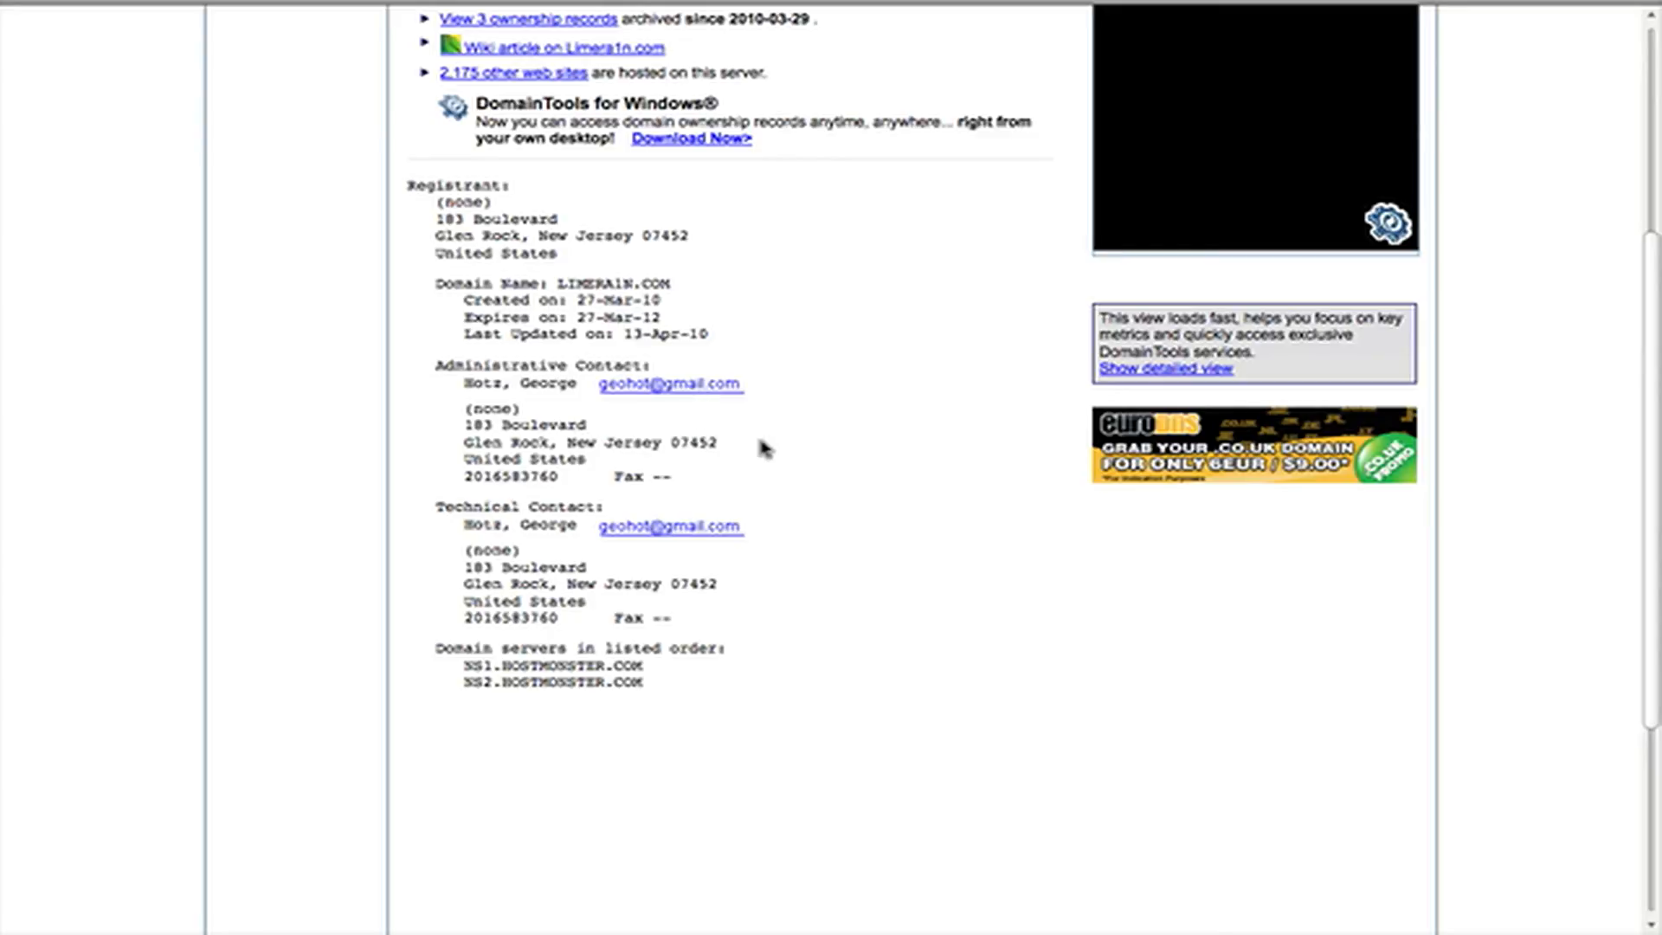